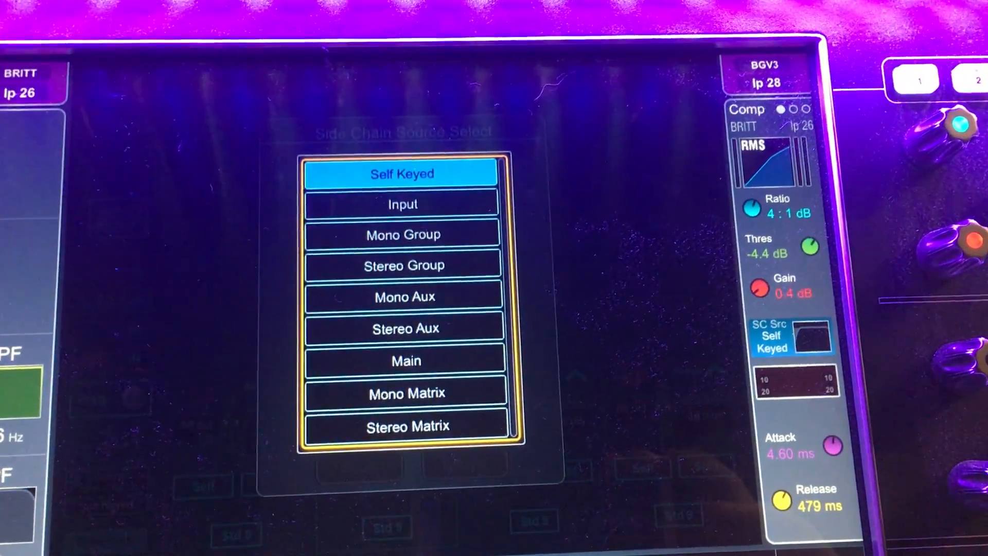
Keep the compressor's side-chain source as Self Keyed, closing the source selector.
{"action": "left_click", "coordinate": [402, 204]}
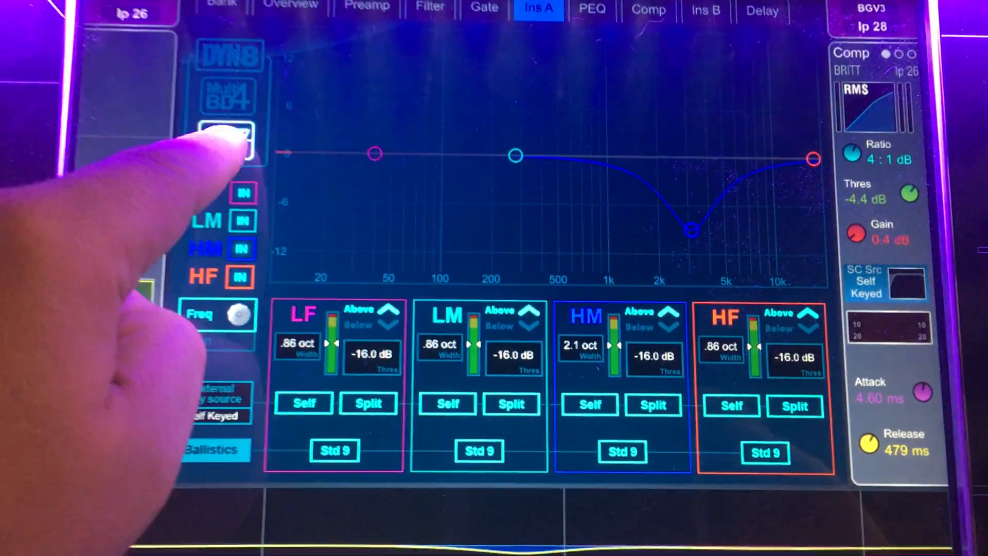
Load the Multiband BD4 compressor on BGV3's Ins A in place of the Dyn EQ4.
{"action": "left_click", "coordinate": [231, 92]}
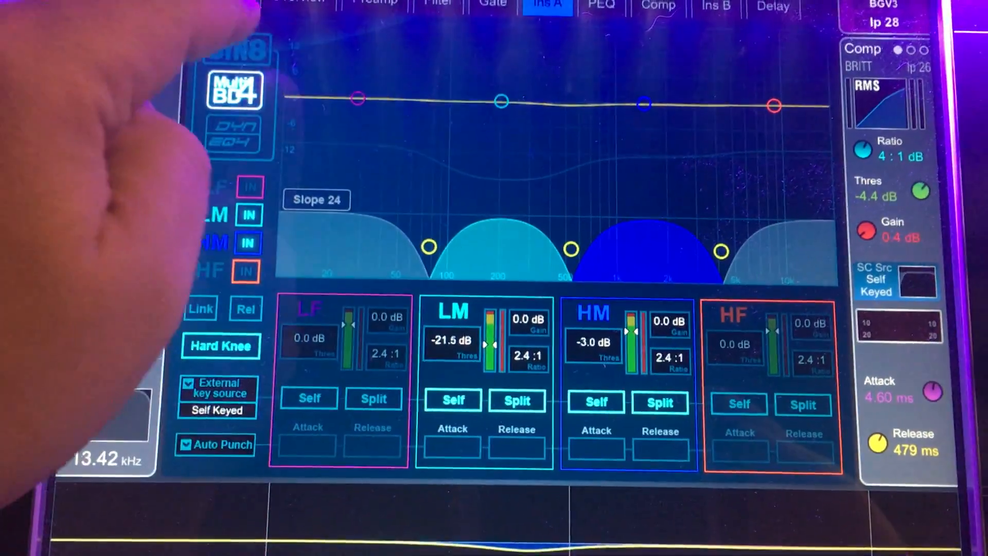